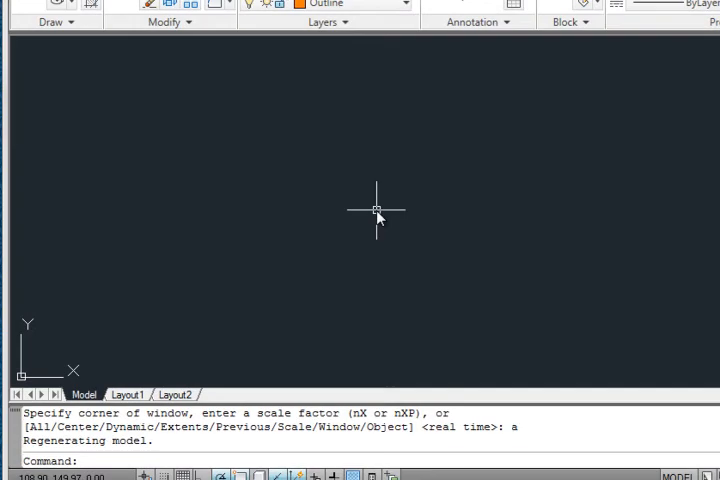
Draw a zigzag of connected line segments on the Outline layer across model space.
text(z)
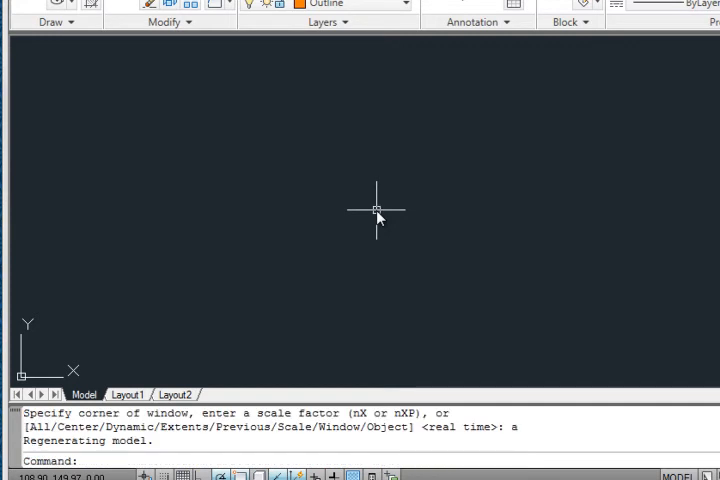
mouse_move(217, 295)
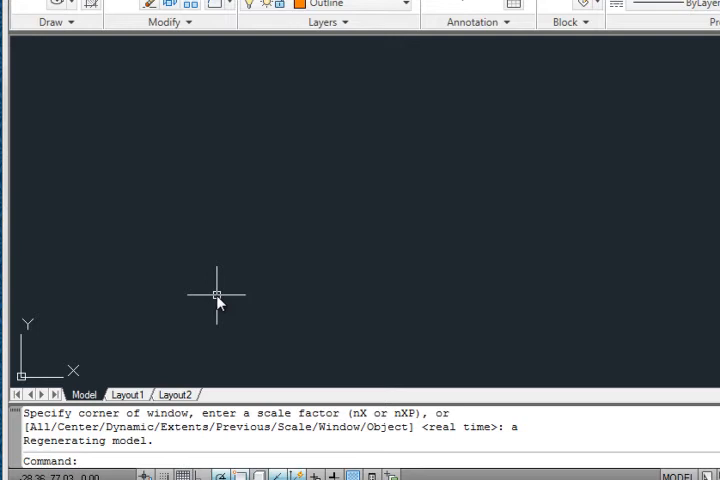
mouse_move(207, 247)
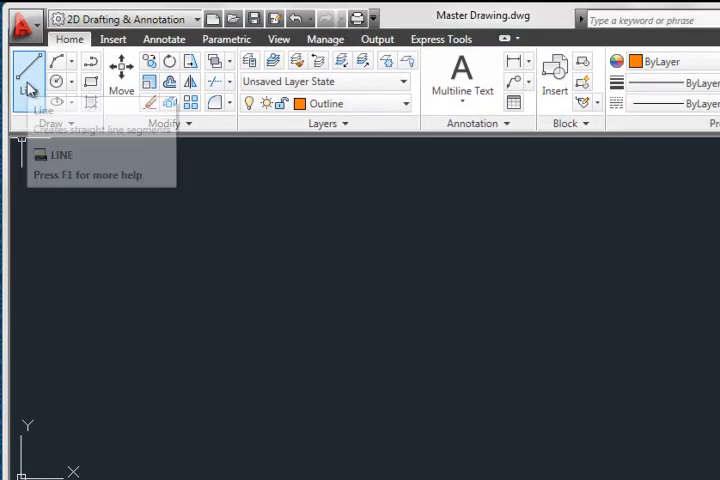
mouse_move(28, 70)
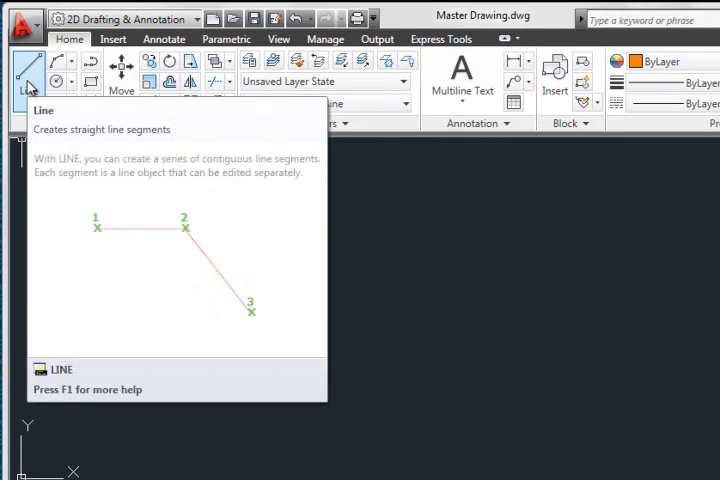
mouse_move(123, 420)
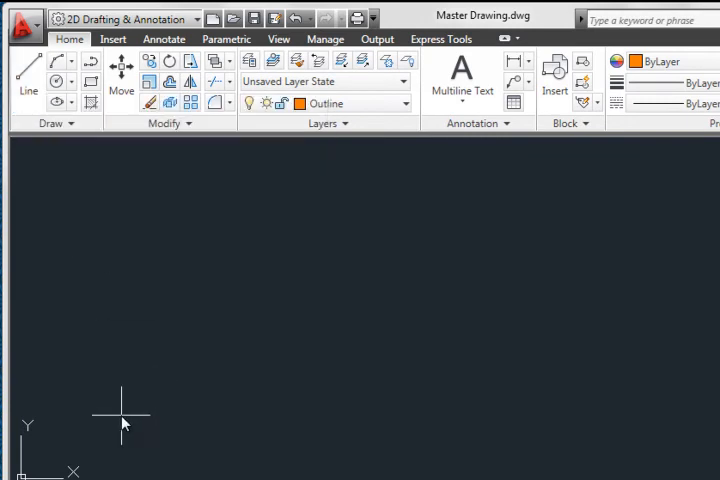
click(258, 205)
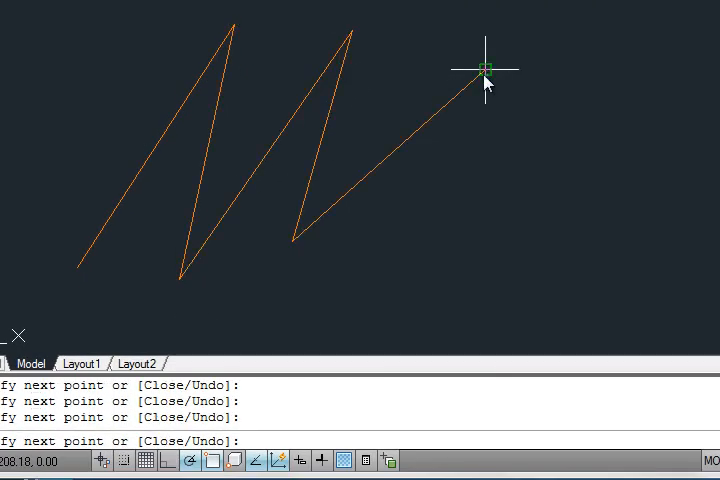
click(483, 70)
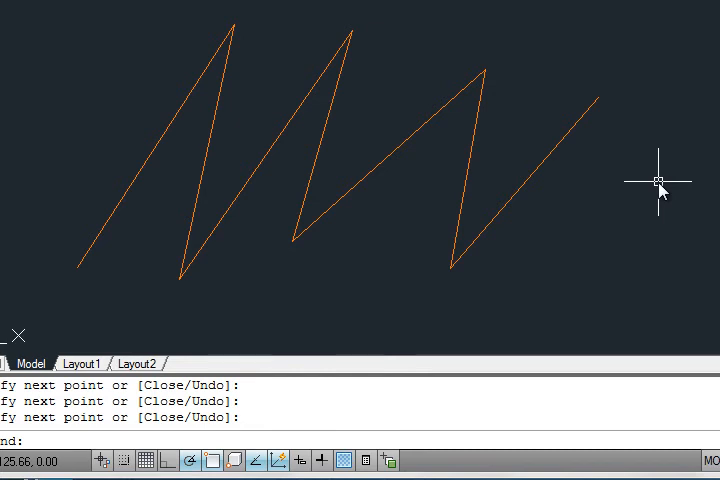
mouse_move(617, 184)
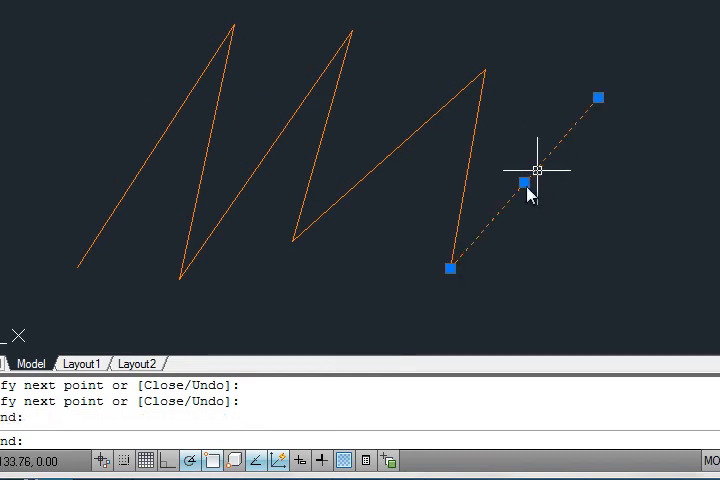
Erase the zigzag line segments, leaving model space empty.
click(380, 162)
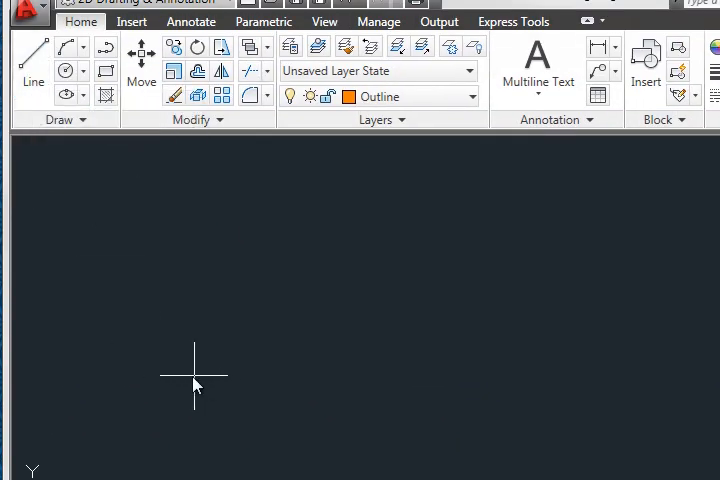
Start a new line for the 180 mm horizontal segment.
click(33, 58)
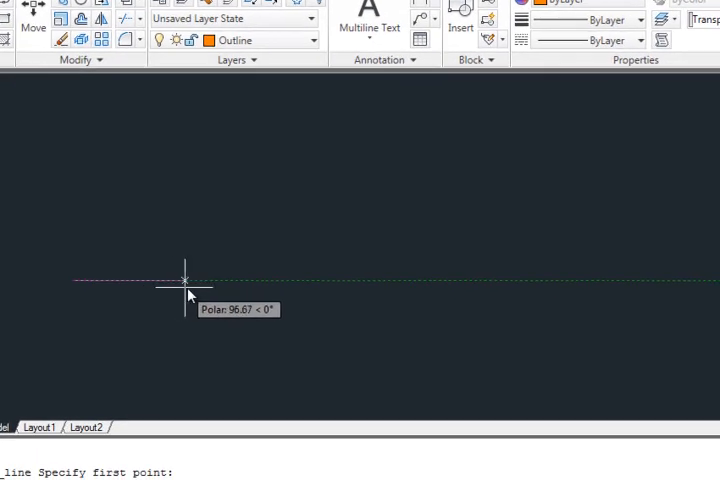
mouse_move(291, 277)
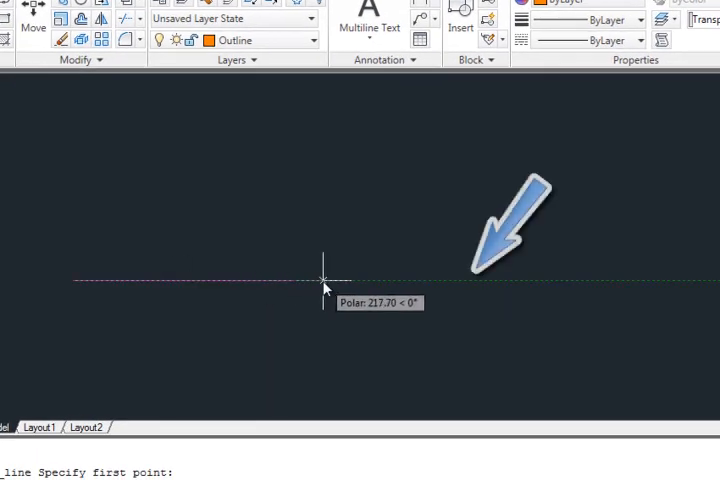
mouse_move(330, 290)
text(180)
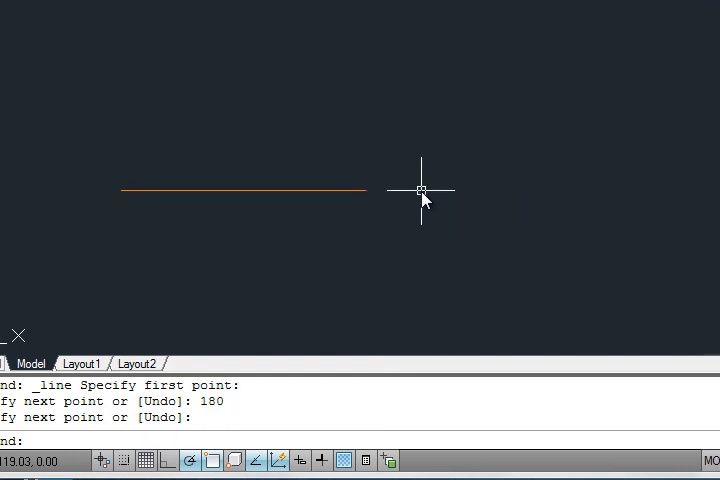
mouse_move(357, 267)
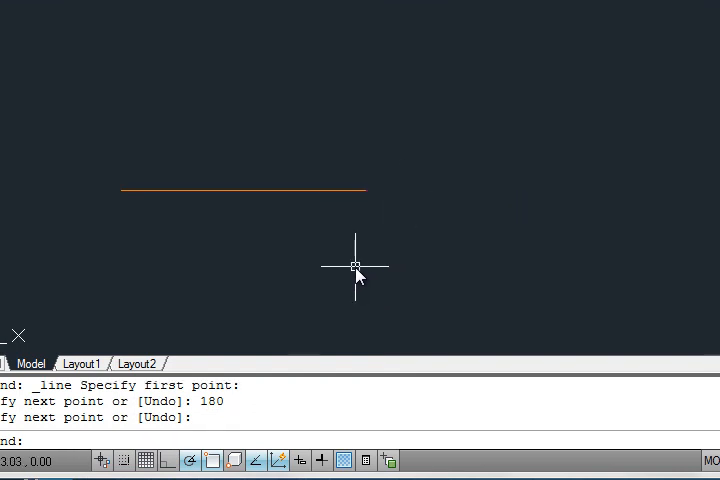